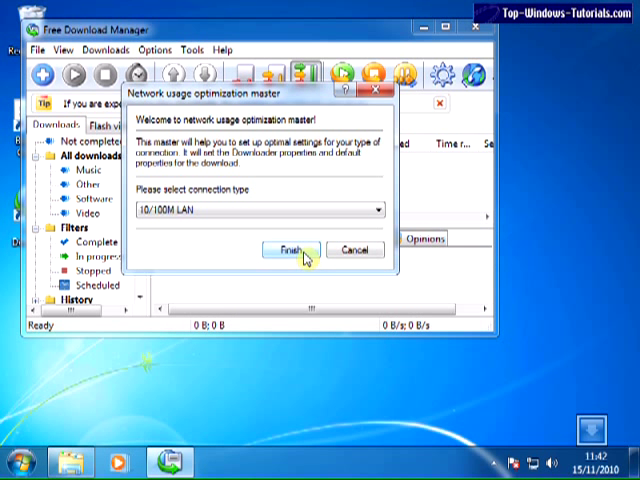
# - Finish the network optimization wizard with 10/100M LAN as the connection type
pyautogui.click(297, 250)
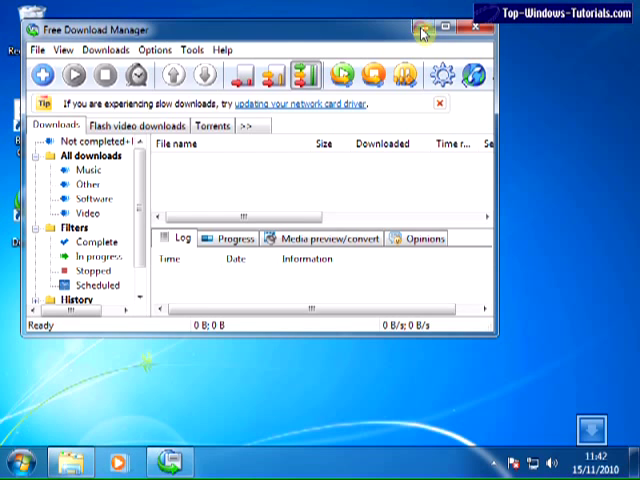
# - Close the Free Download Manager window
pyautogui.click(13, 463)
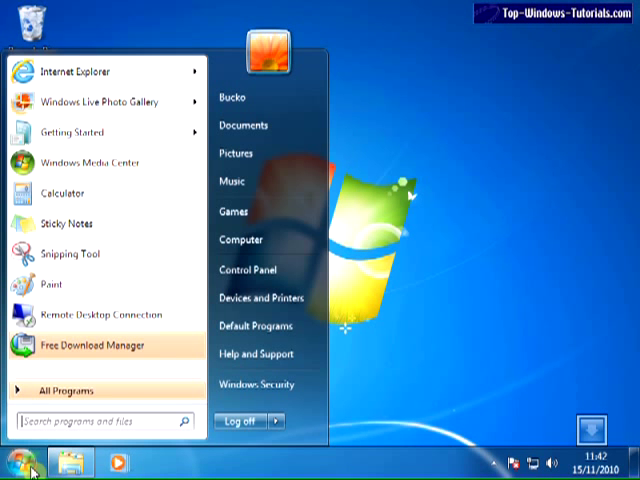
pyautogui.moveTo(70, 71)
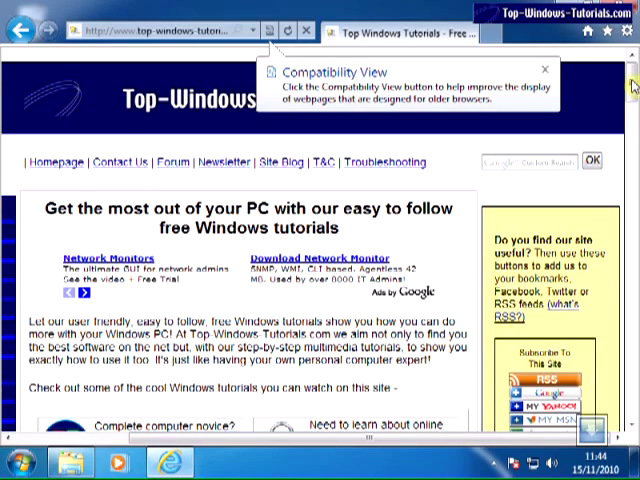
# - Scroll down the Top-Windows-Tutorials homepage in Internet Explorer
pyautogui.scroll(-3)
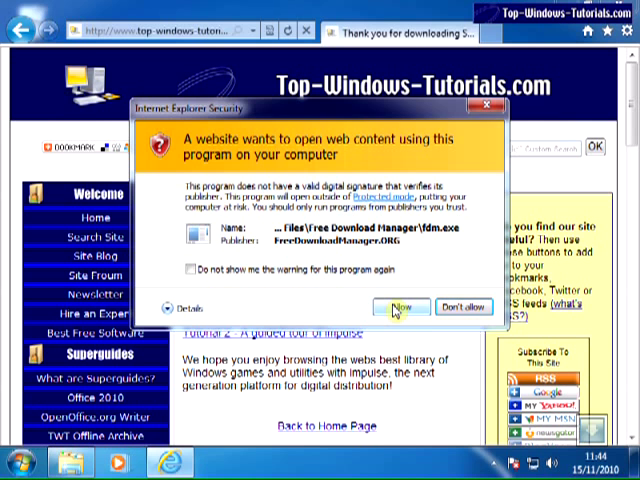
# - Allow Free Download Manager to catch the Impulse download, opening its Add download dialog
pyautogui.click(396, 307)
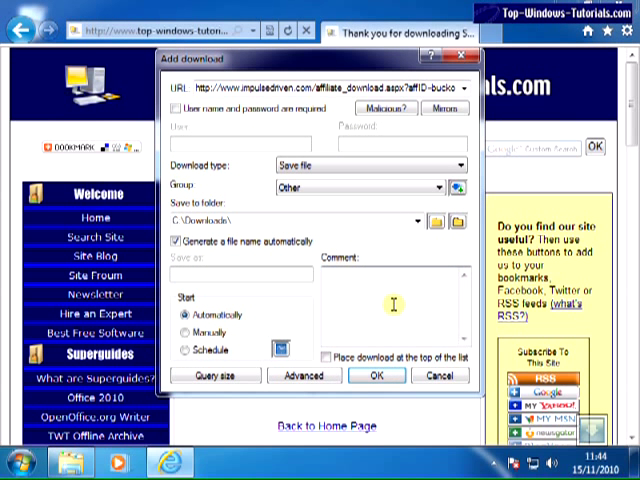